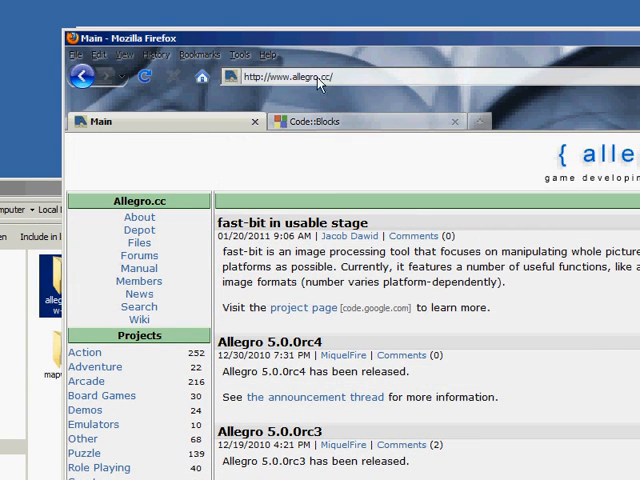
mouse_move(262, 318)
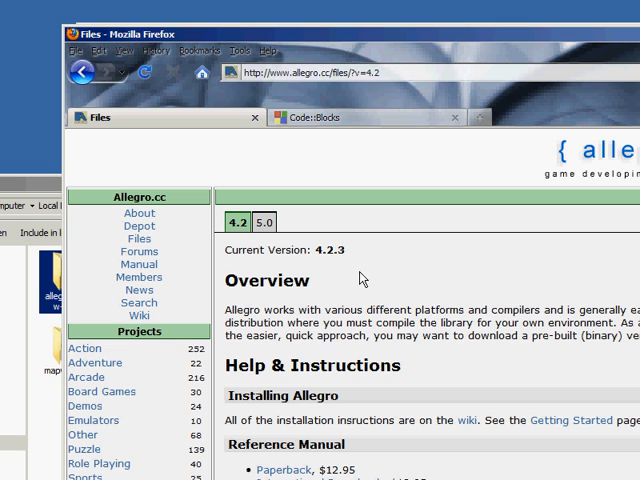
mouse_move(370, 260)
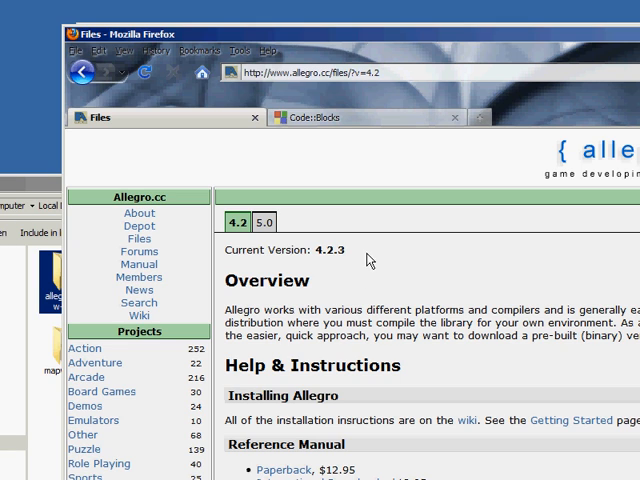
mouse_move(316, 258)
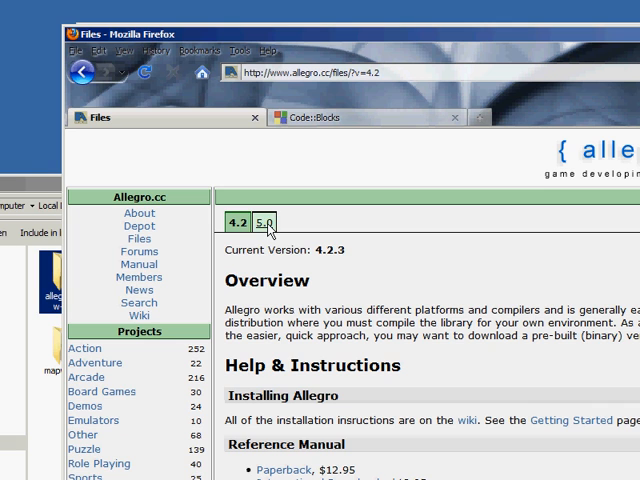
Switch the Allegro files page to the 5.0 Windows binaries.
click(264, 220)
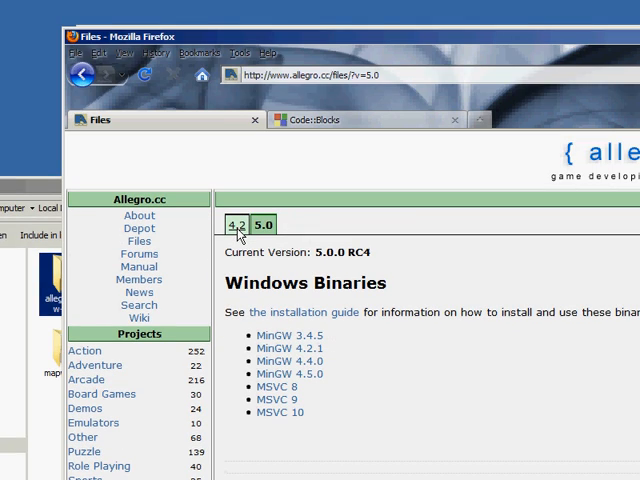
Start downloading allegro-mingw-4.2.3.zip, the Allegro 4.2.3 MinGW (gcc 3.3) binary.
click(240, 224)
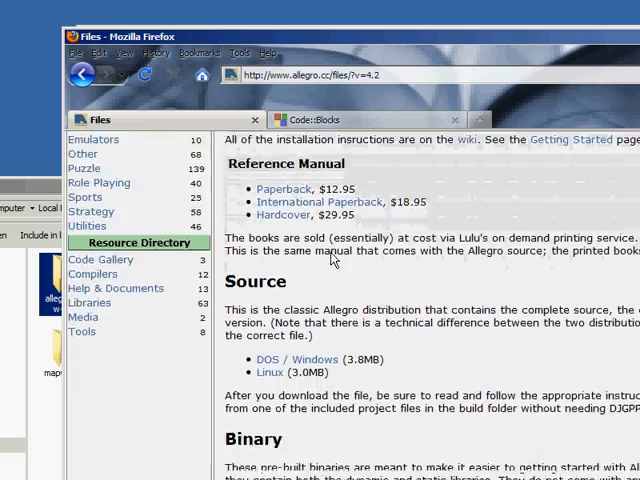
scroll(down, 3)
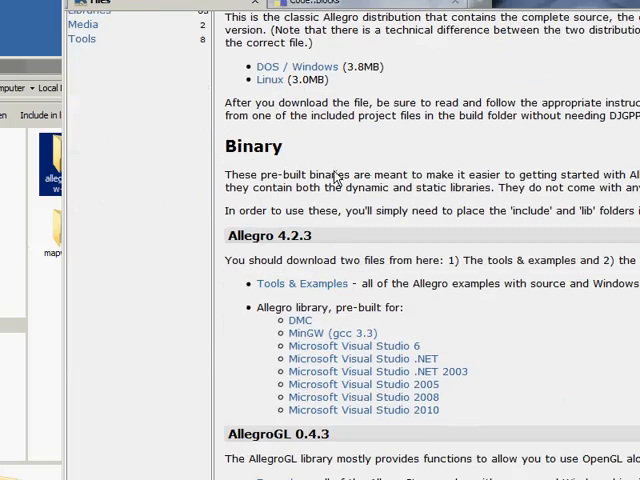
scroll(down, 3)
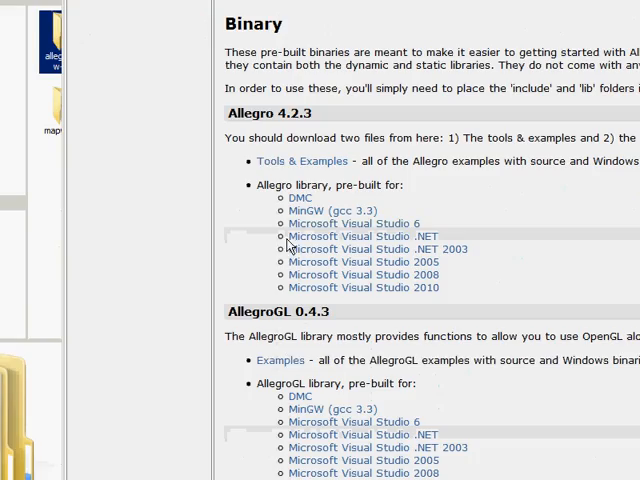
scroll(up, 3)
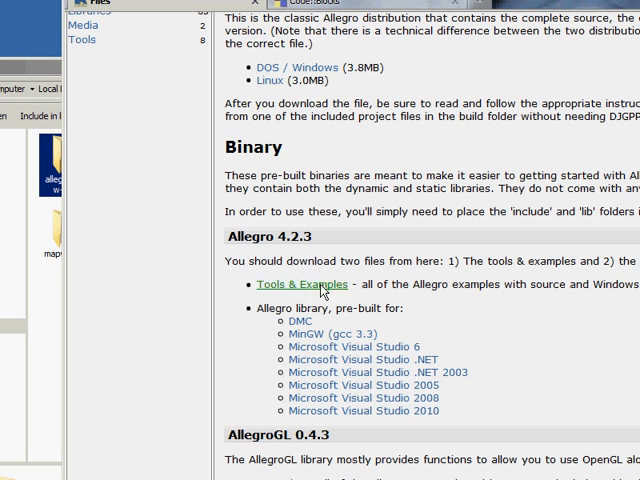
mouse_move(332, 332)
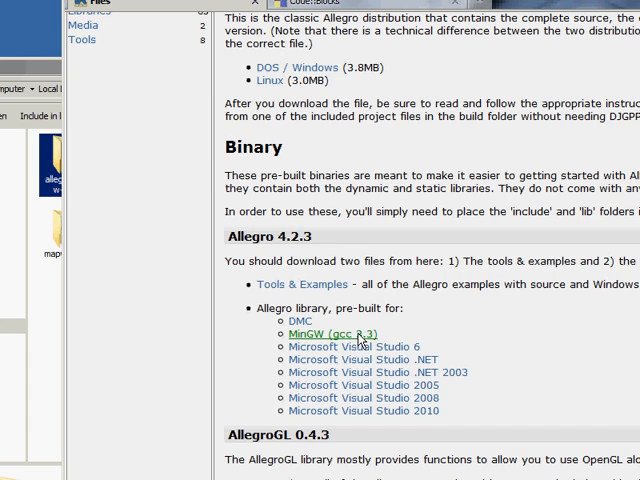
click(318, 332)
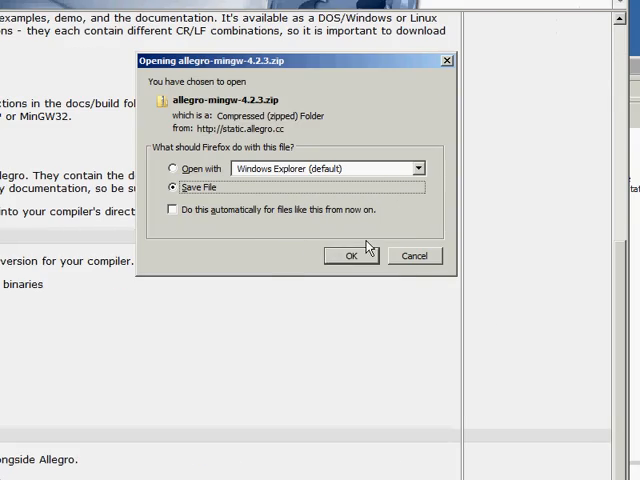
Confirm saving allegro-mingw-4.2.3.zip to disk.
click(350, 256)
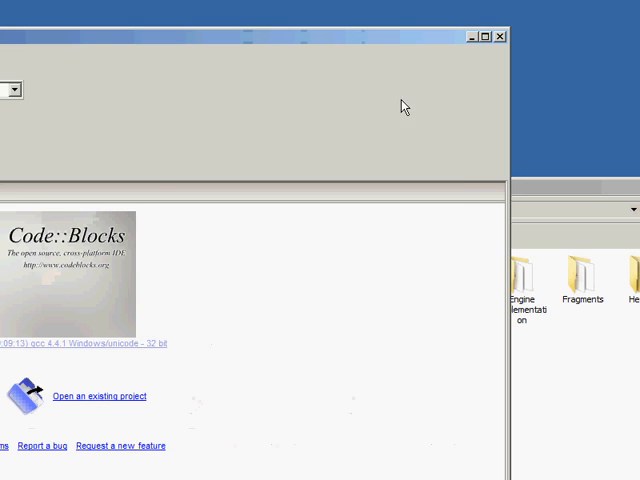
Show the extracted allegro-mingw-4.2.3 folder (bin, include, lib) and Code::Blocks' MinGW folder.
click(500, 36)
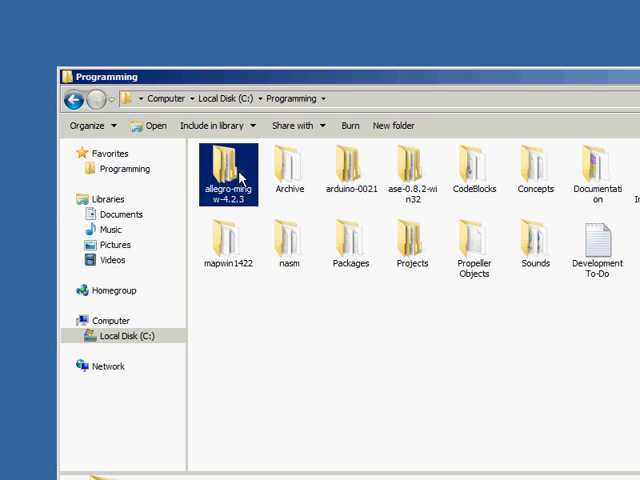
double_click(226, 164)
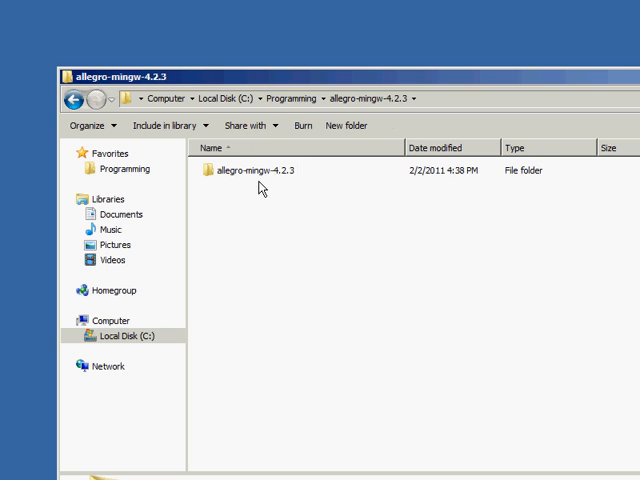
double_click(264, 170)
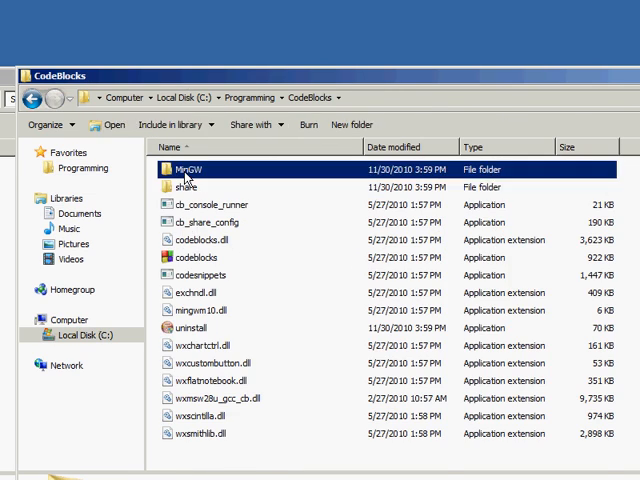
double_click(186, 168)
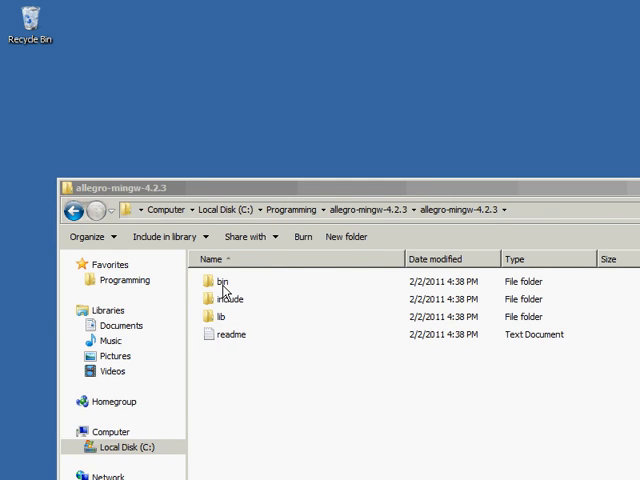
mouse_move(336, 260)
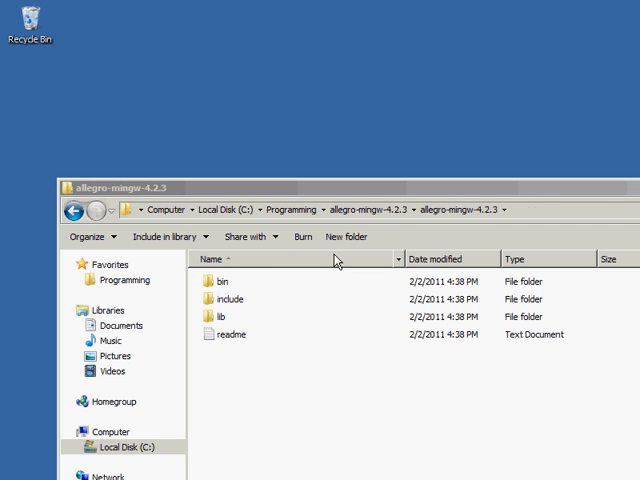
mouse_move(216, 290)
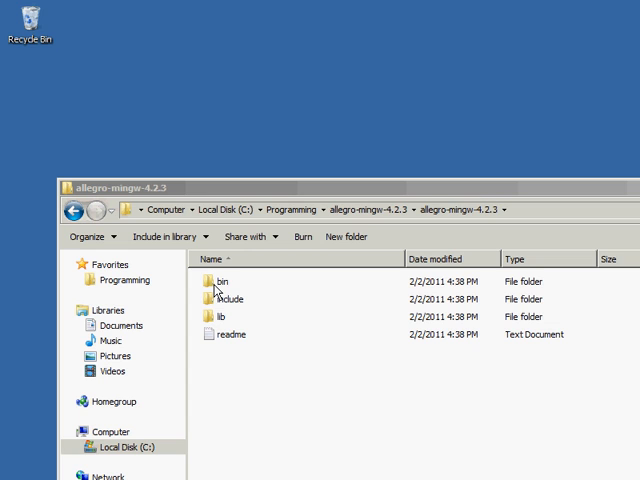
Copy Allegro's bin, include and lib files into MinGW\bin, MinGW\include and MinGW\lib, then close Explorer.
double_click(220, 280)
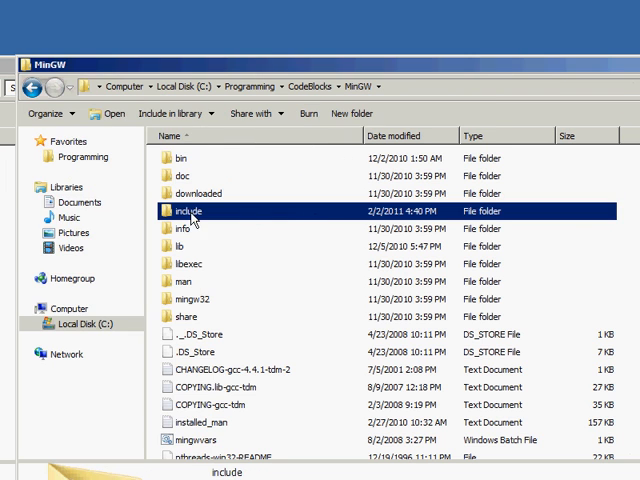
click(180, 158)
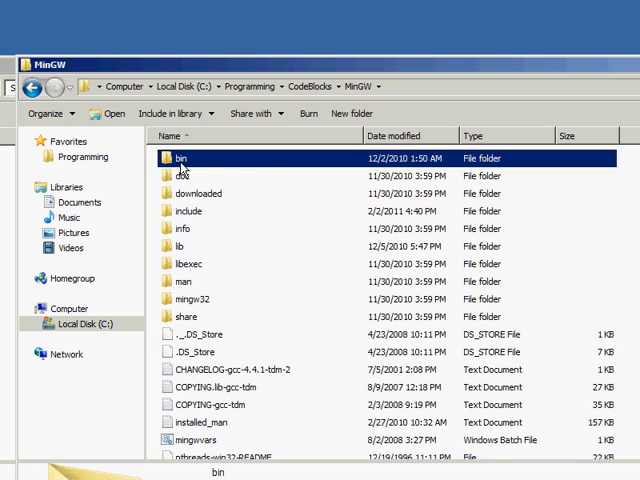
double_click(180, 158)
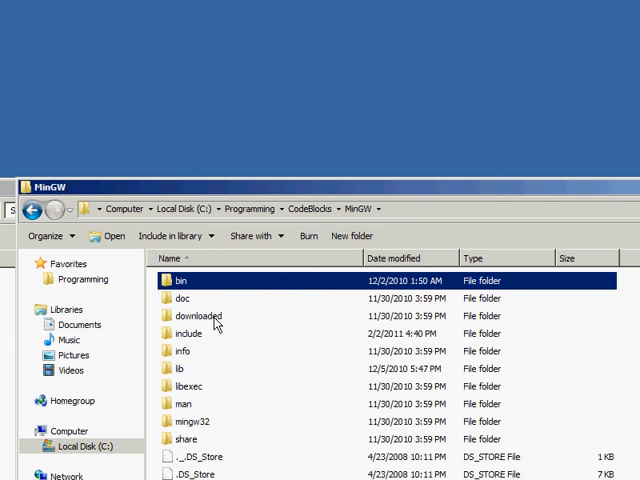
double_click(188, 332)
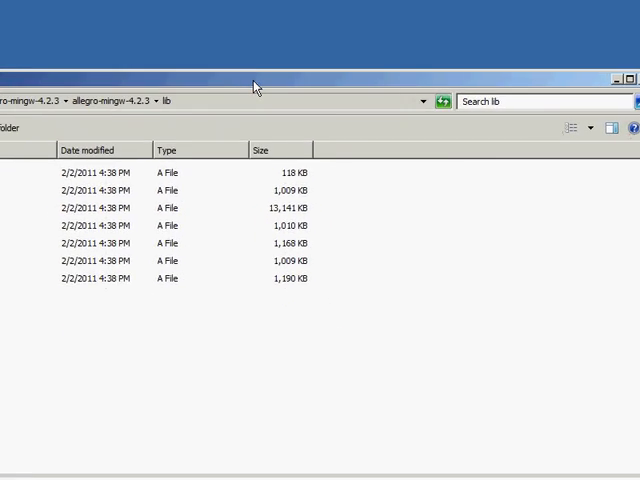
mouse_move(428, 310)
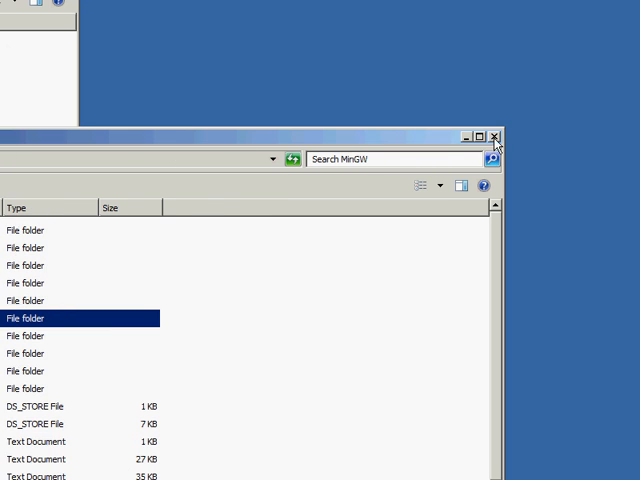
click(494, 136)
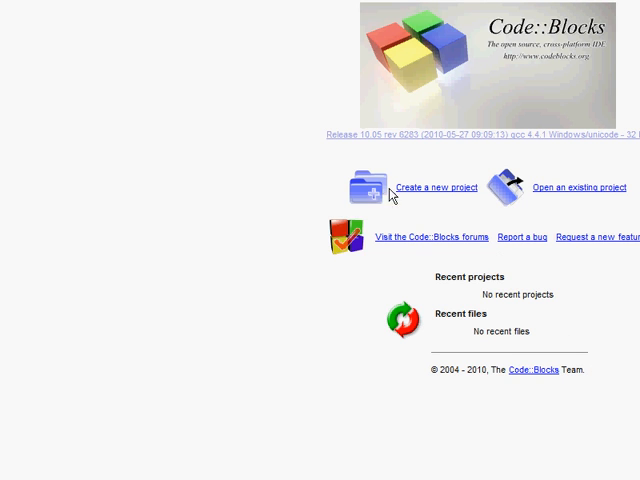
mouse_move(438, 176)
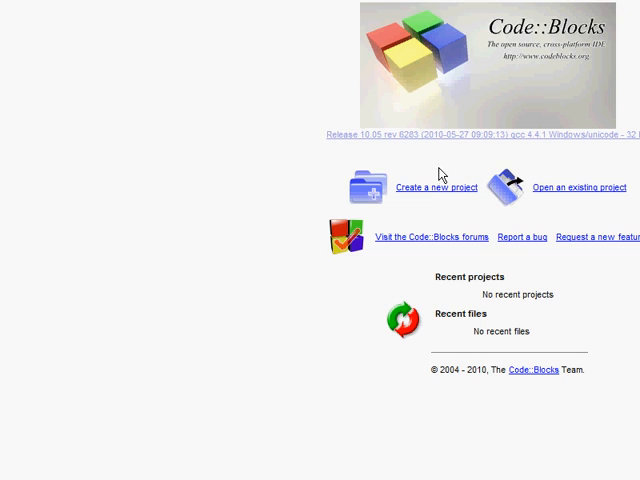
mouse_move(430, 192)
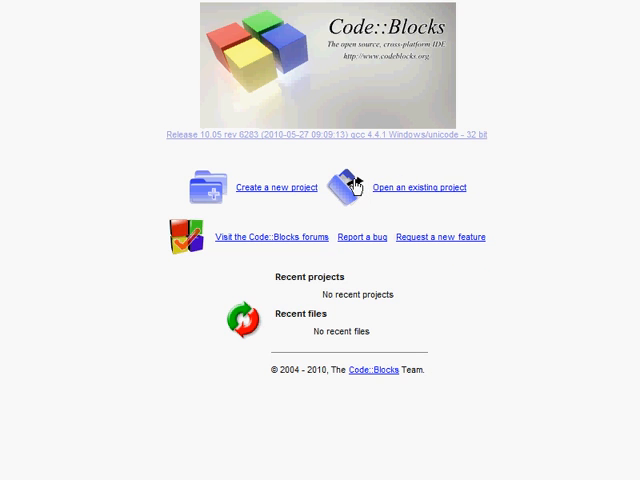
mouse_move(220, 200)
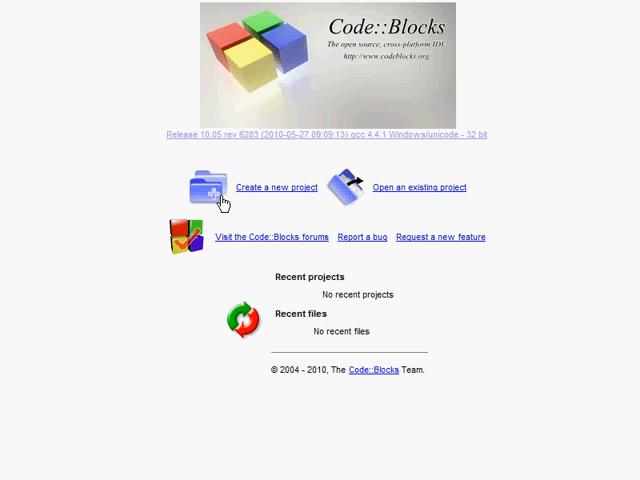